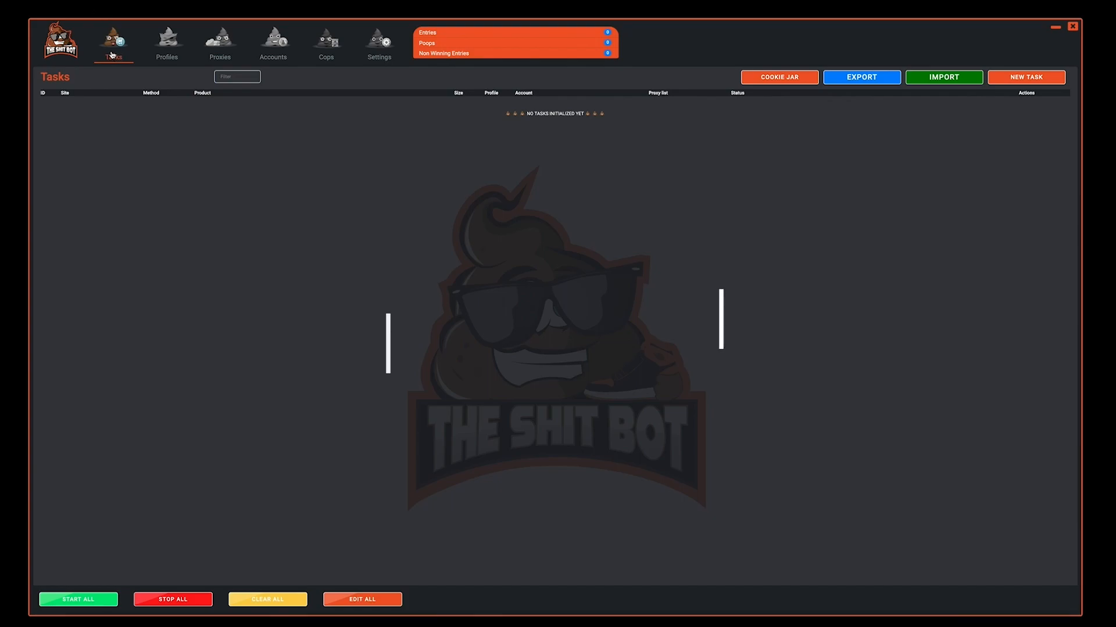
# Step: Show the Profiles list, which currently holds no saved profiles
pyautogui.click(167, 37)
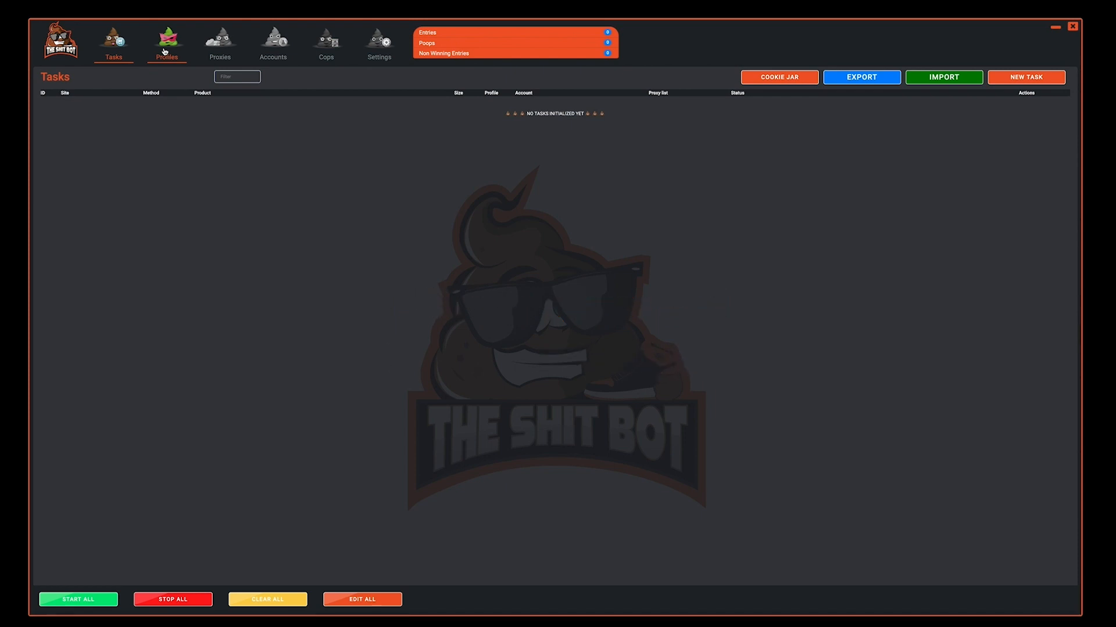
pyautogui.click(167, 40)
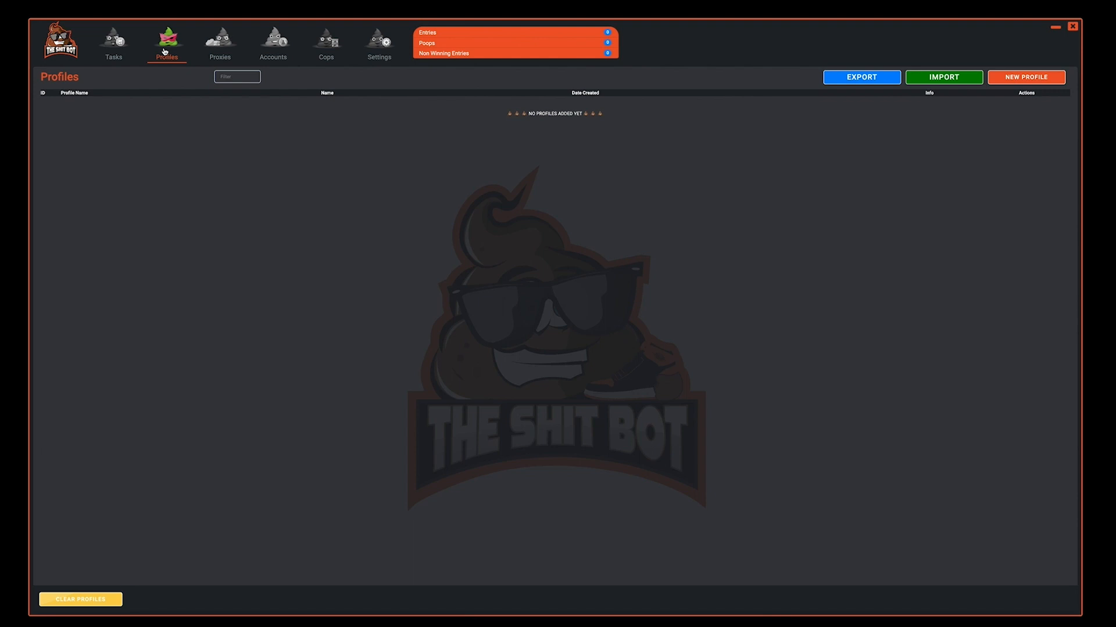
pyautogui.moveTo(551, 53)
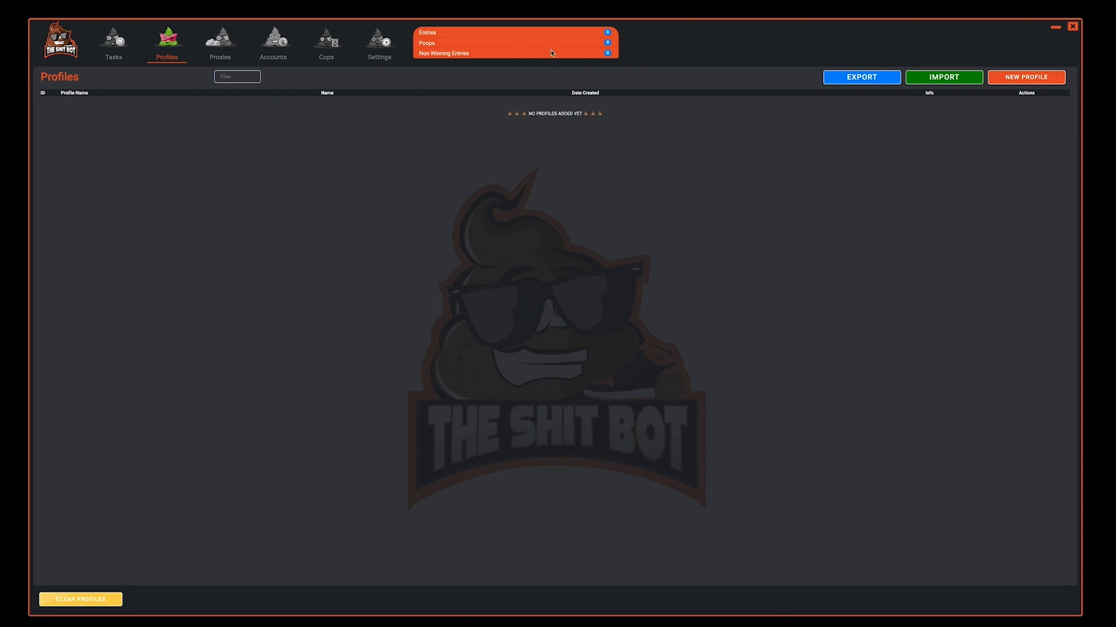
pyautogui.moveTo(1022, 79)
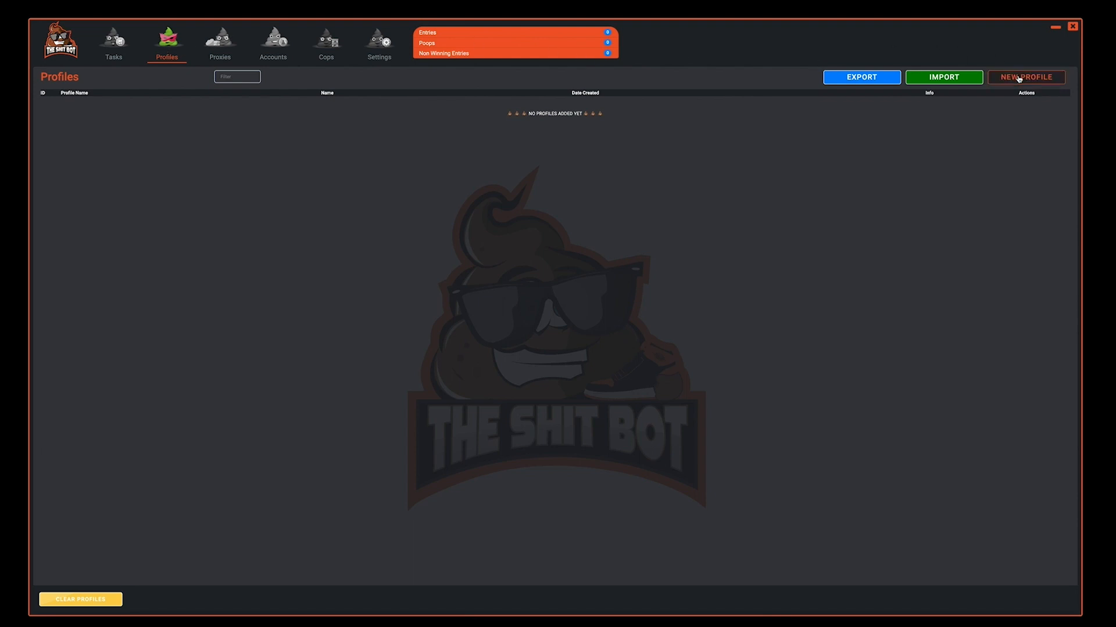
# Step: Start a new profile named 'US Account - John Those' and move to its Email field
pyautogui.click(1025, 77)
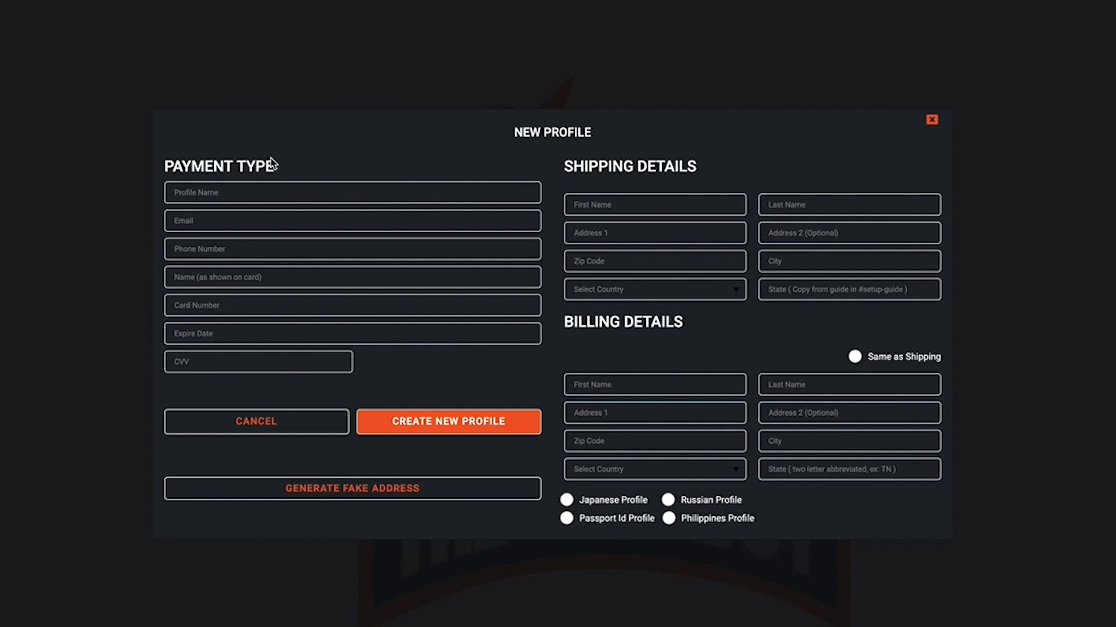
pyautogui.write('us')
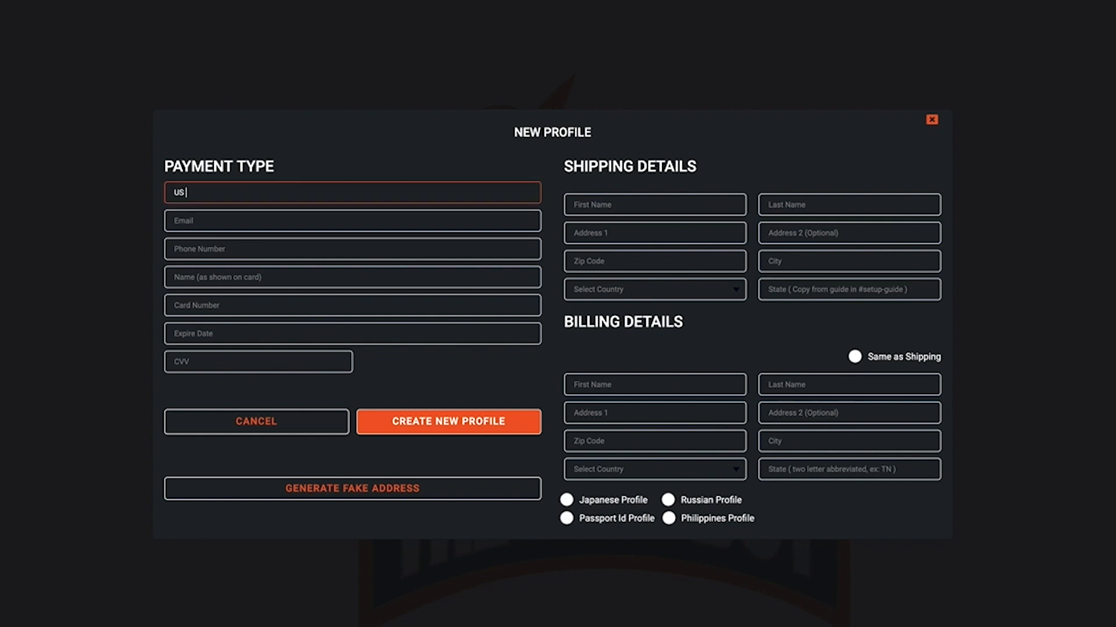
pyautogui.write('Account')
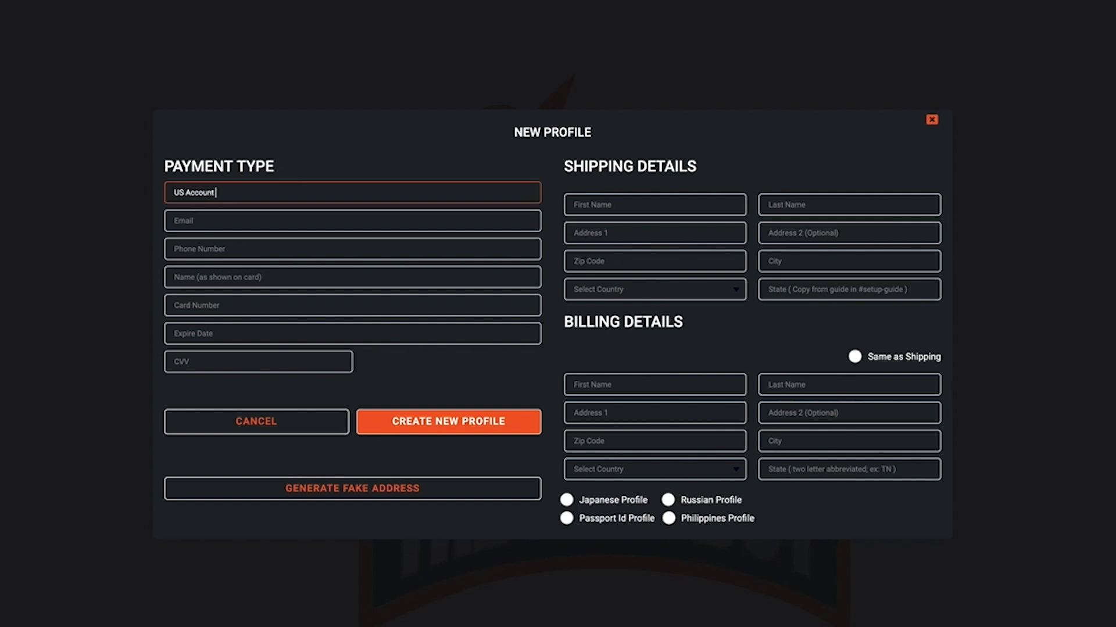
pyautogui.write('- John')
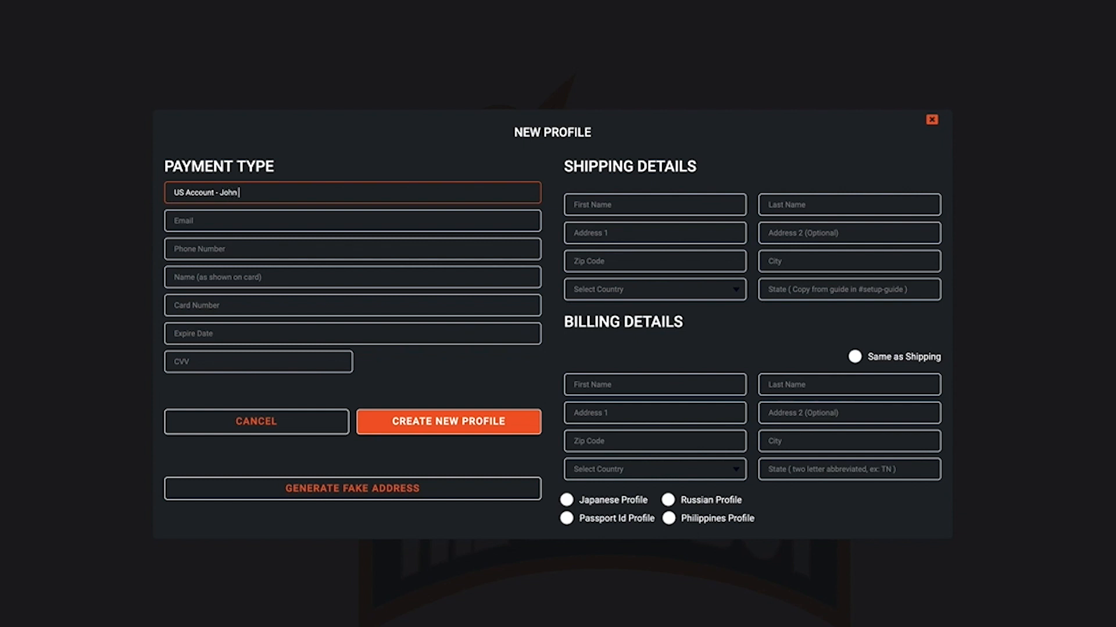
pyautogui.write('Those')
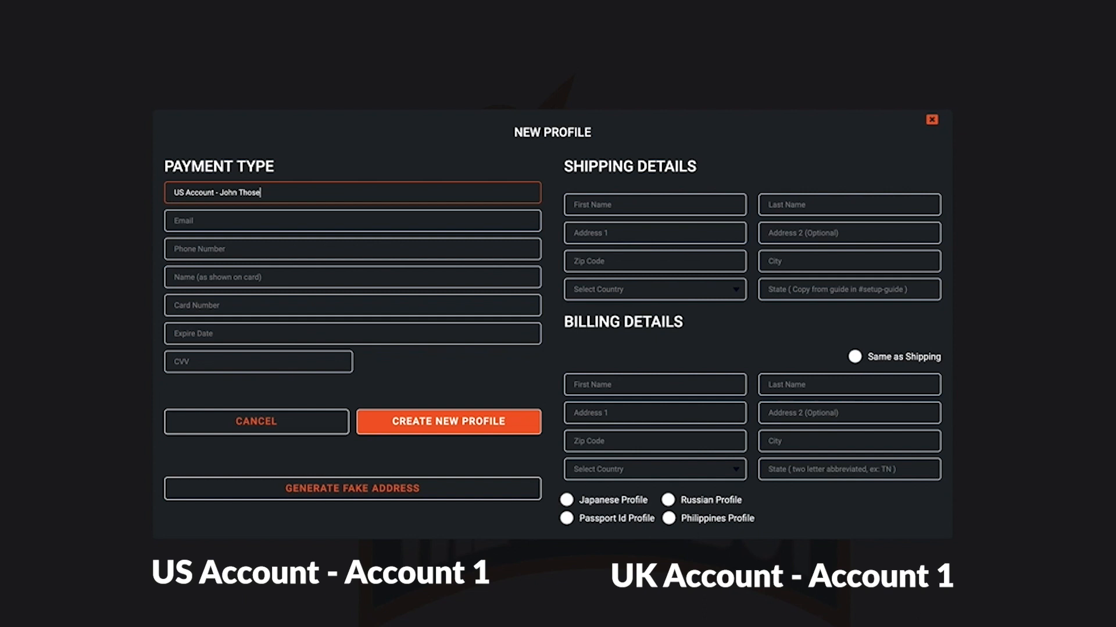
pyautogui.click(352, 221)
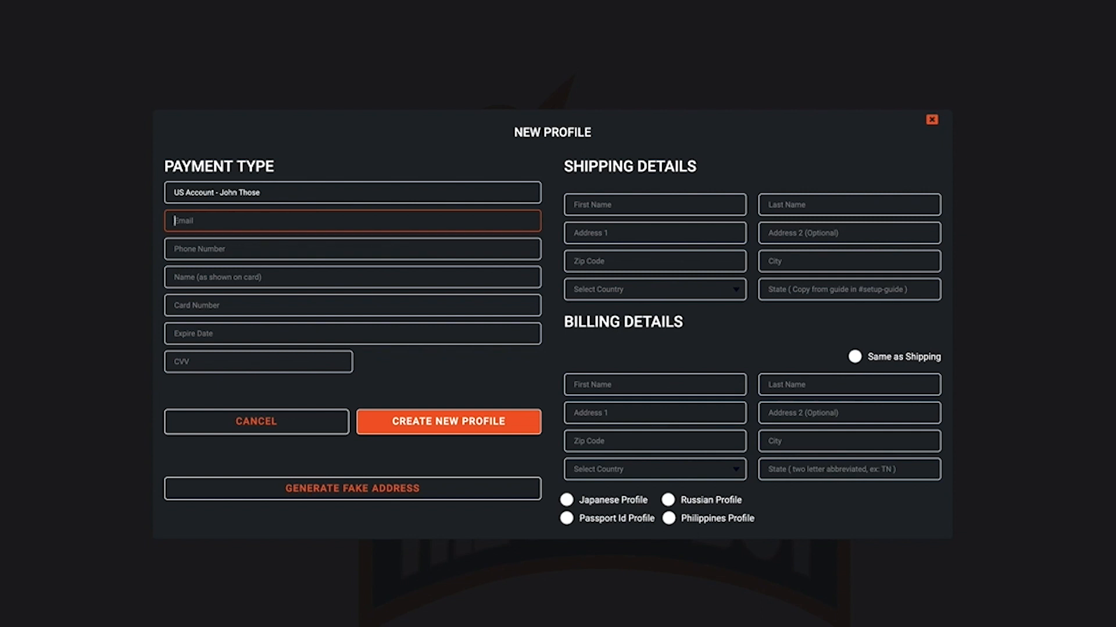
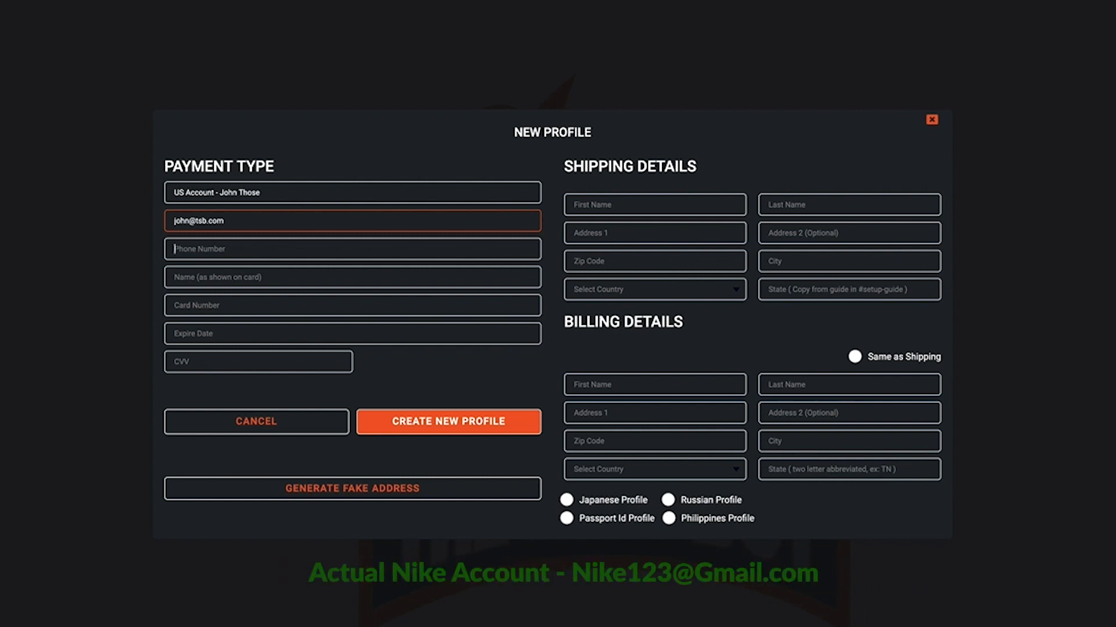
pyautogui.write('5555 5555 5555 5555')
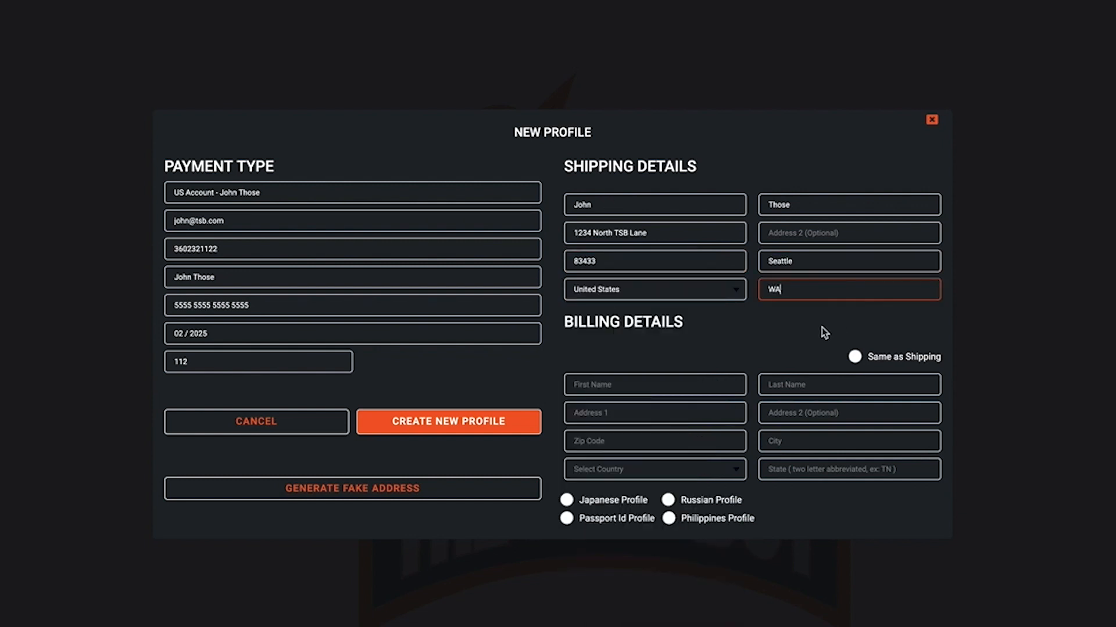
pyautogui.moveTo(818, 339)
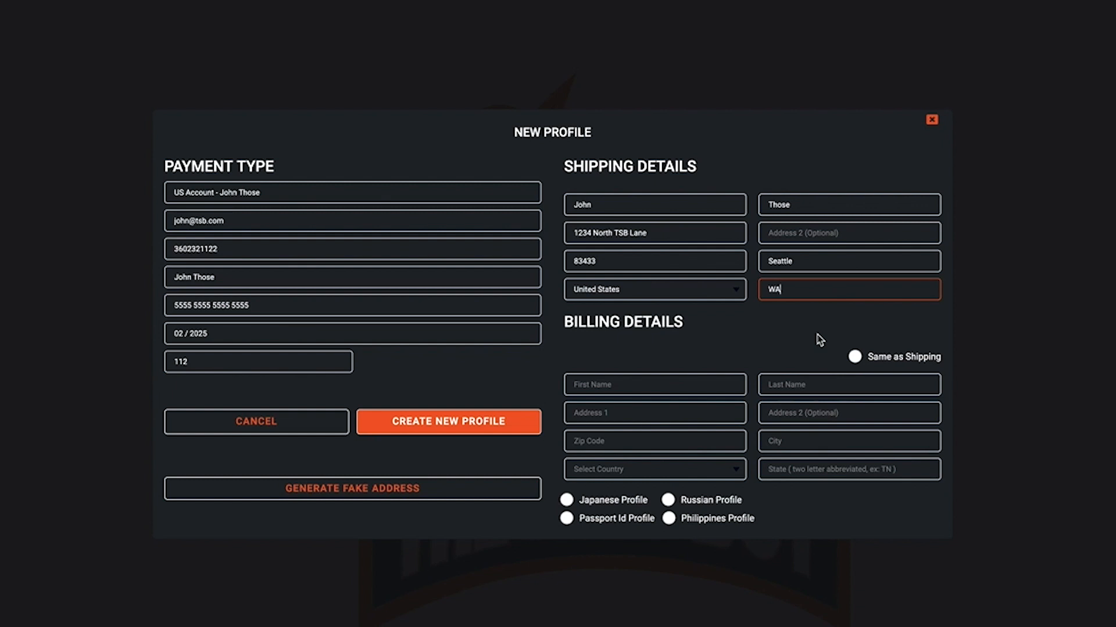
pyautogui.moveTo(850, 355)
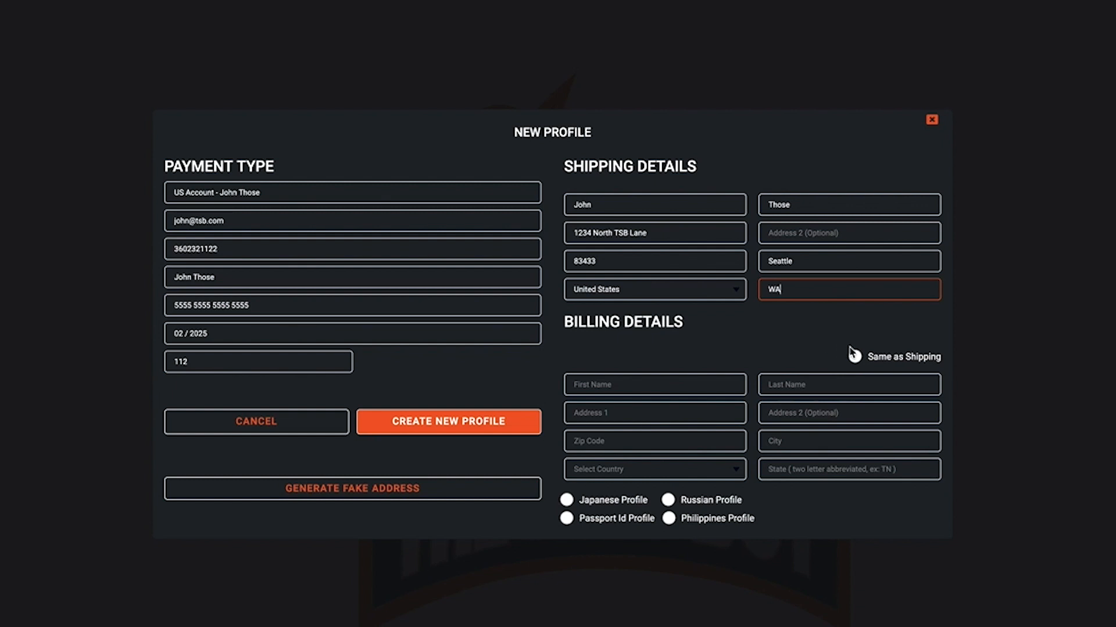
# Step: Set Billing Details to Same as Shipping so billing matches the shipping address
pyautogui.click(854, 357)
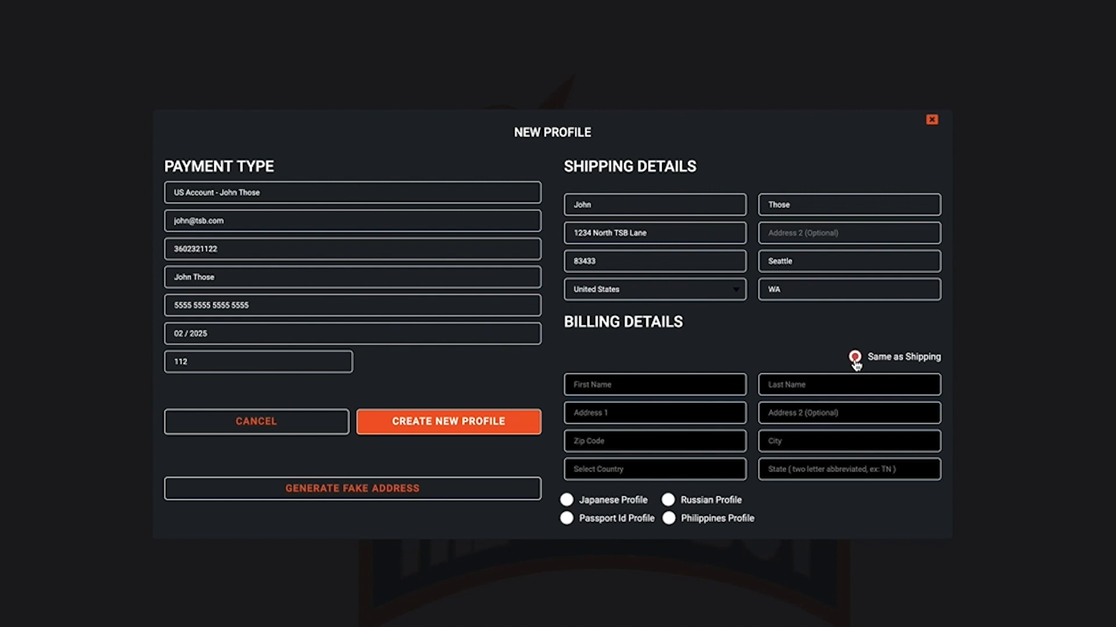
pyautogui.click(855, 357)
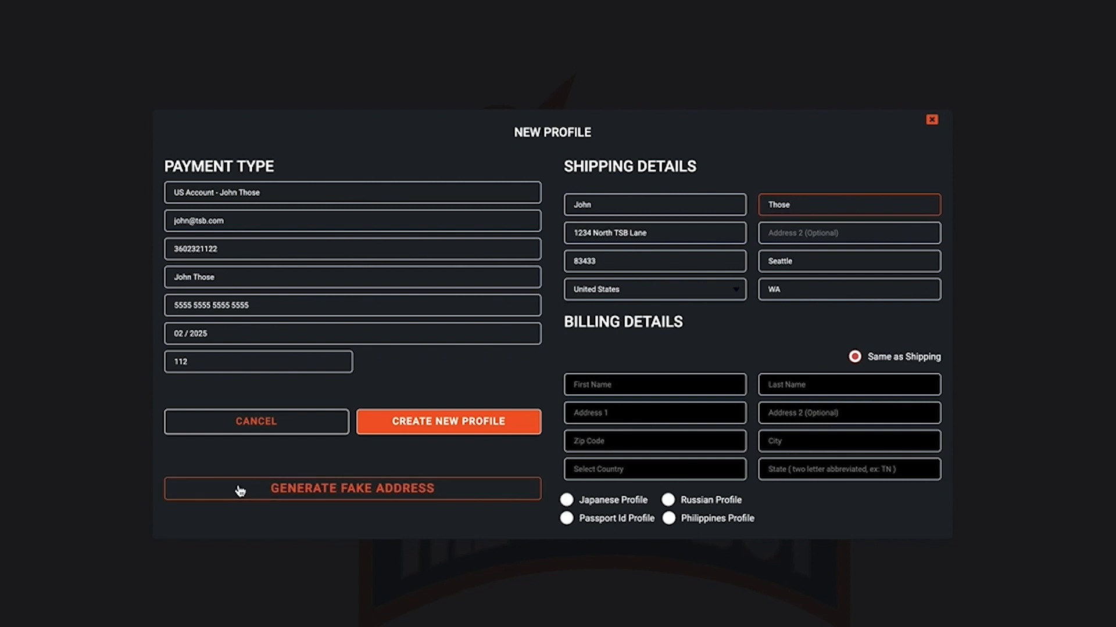
# Step: Fill the profile form with a randomly generated fake identity and address
pyautogui.click(352, 488)
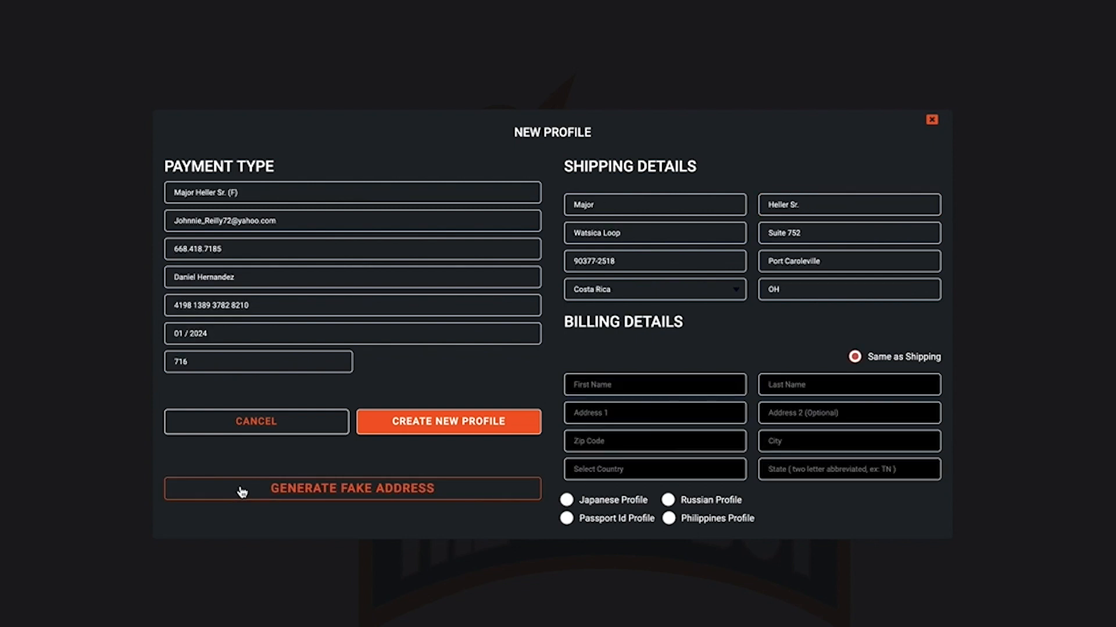
pyautogui.moveTo(241, 468)
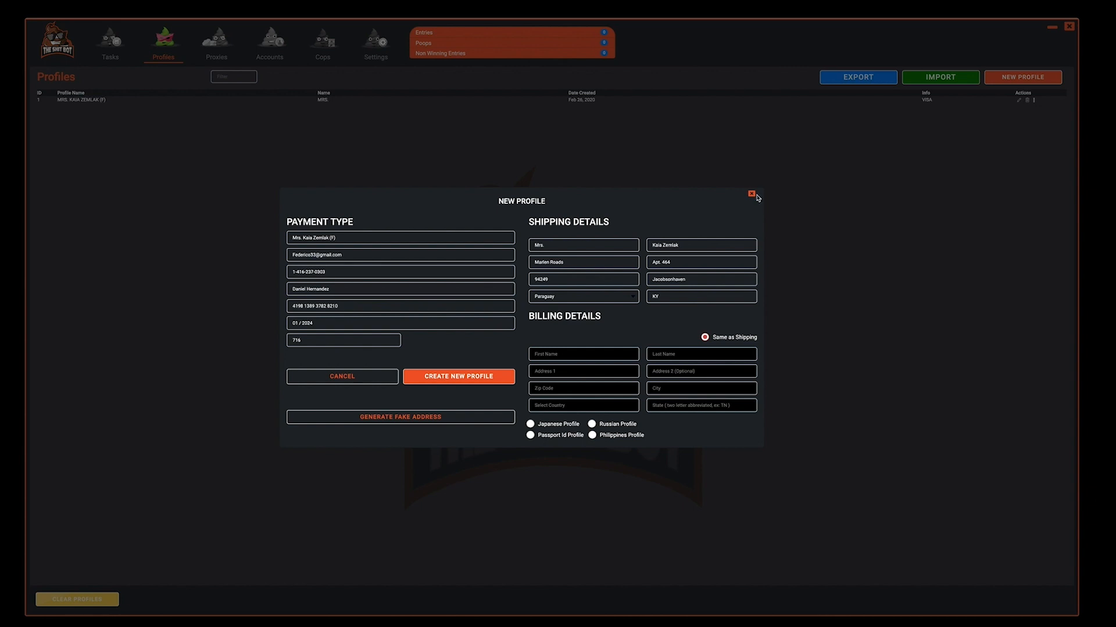
# Step: Close the profile form, reopen the saved profile to review it, and close it unchanged
pyautogui.click(751, 192)
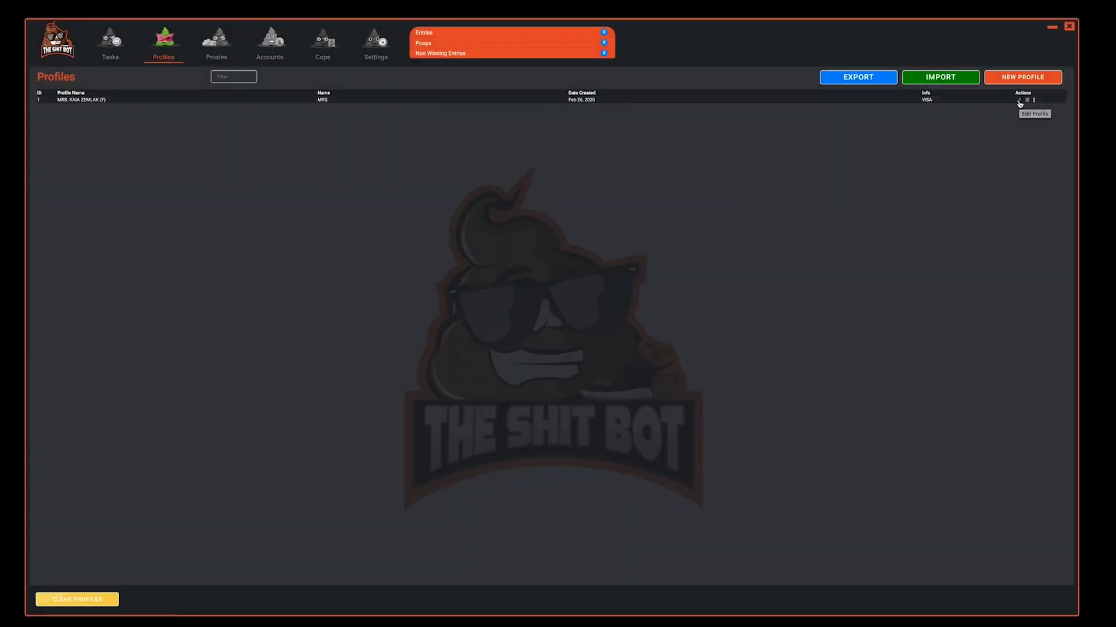
pyautogui.click(1018, 102)
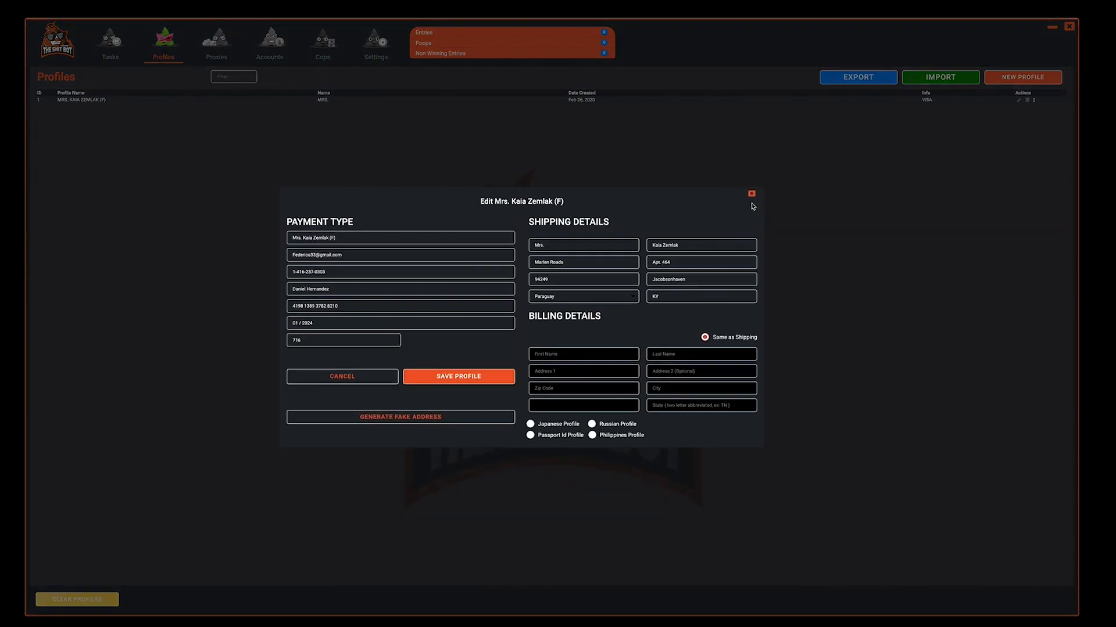
pyautogui.click(751, 193)
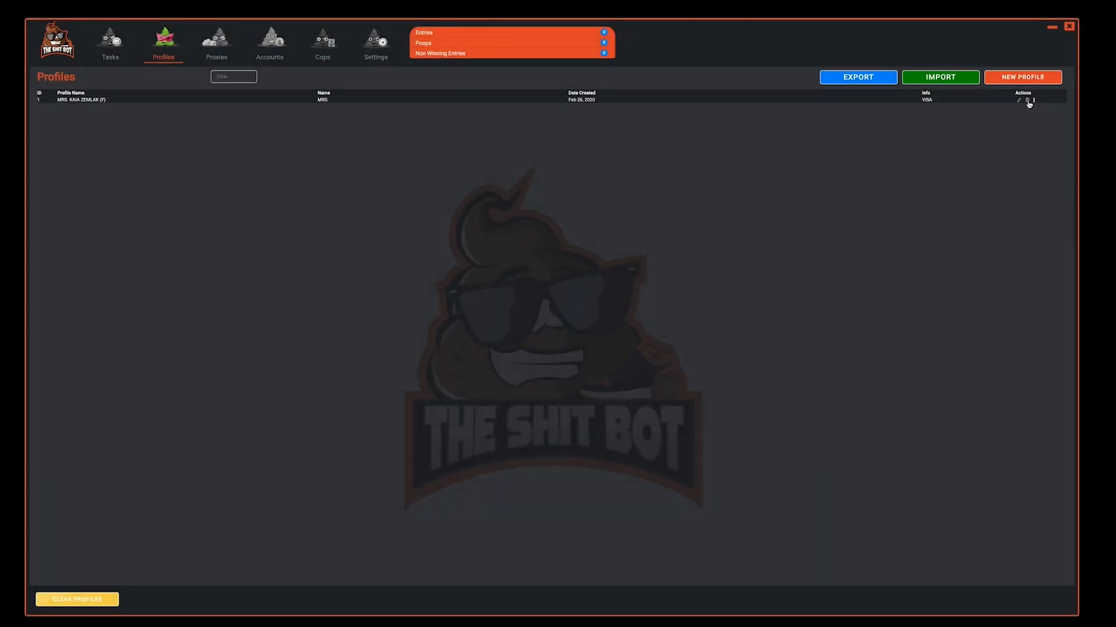
pyautogui.moveTo(1036, 100)
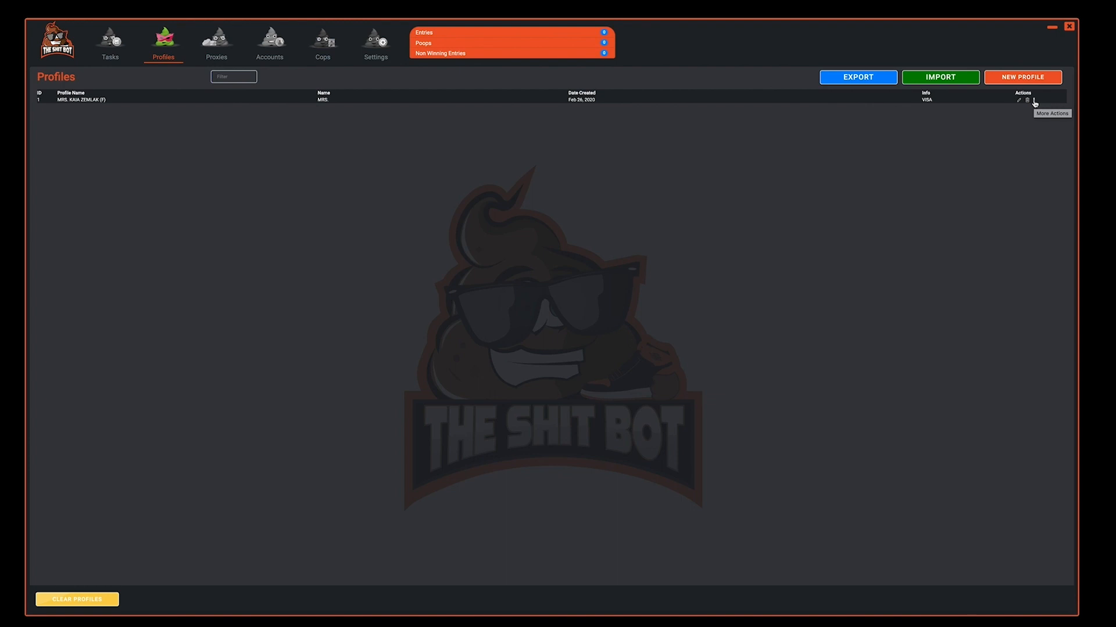
pyautogui.click(1034, 101)
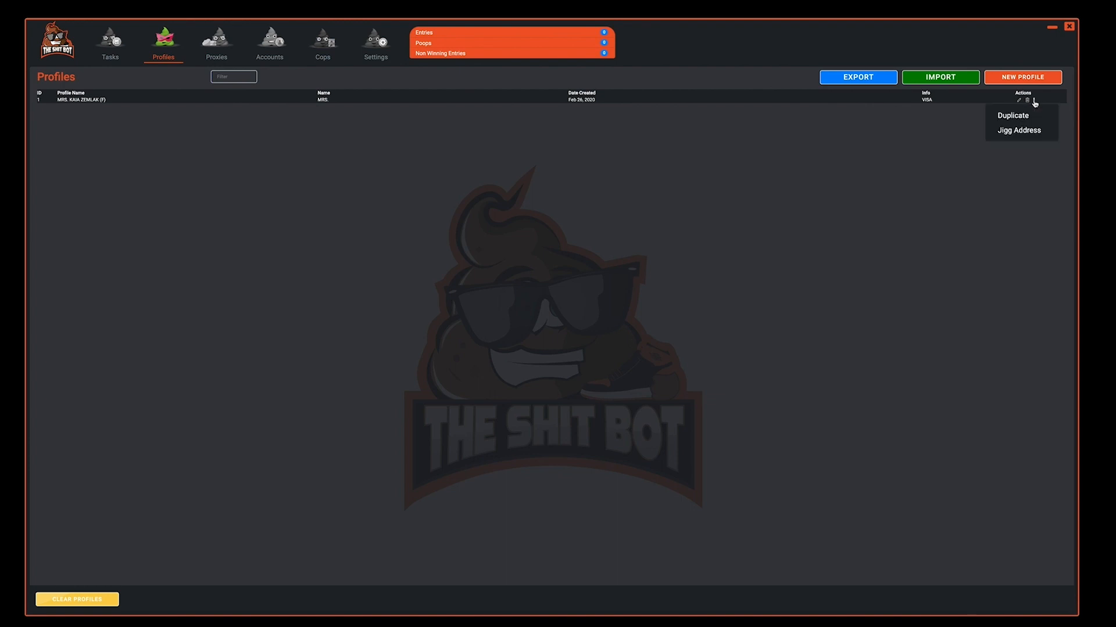
pyautogui.moveTo(1020, 118)
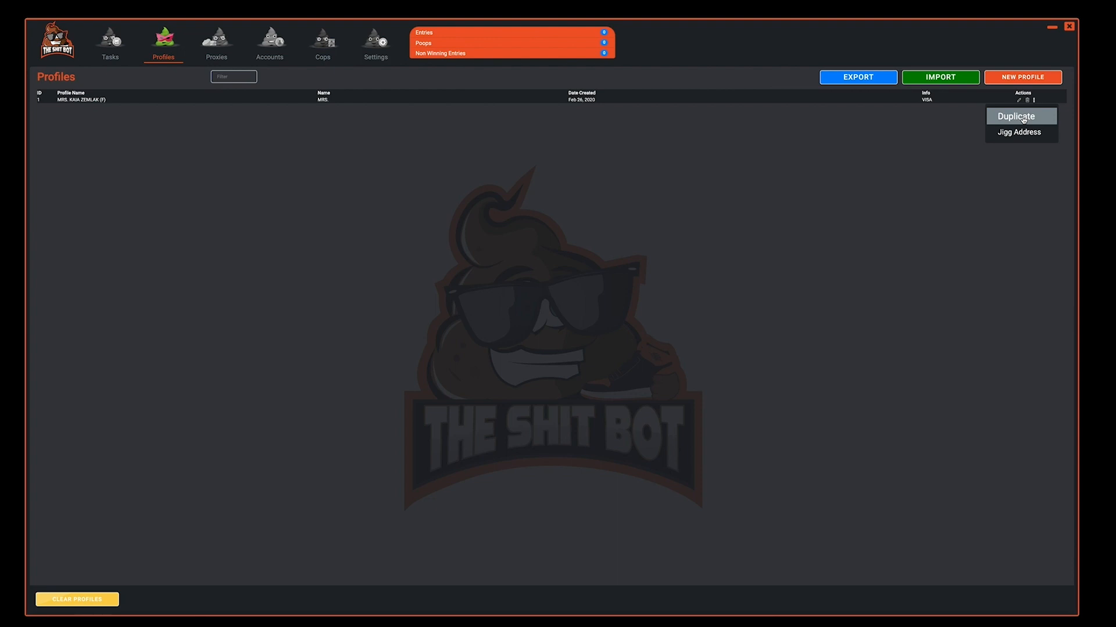
pyautogui.click(1017, 116)
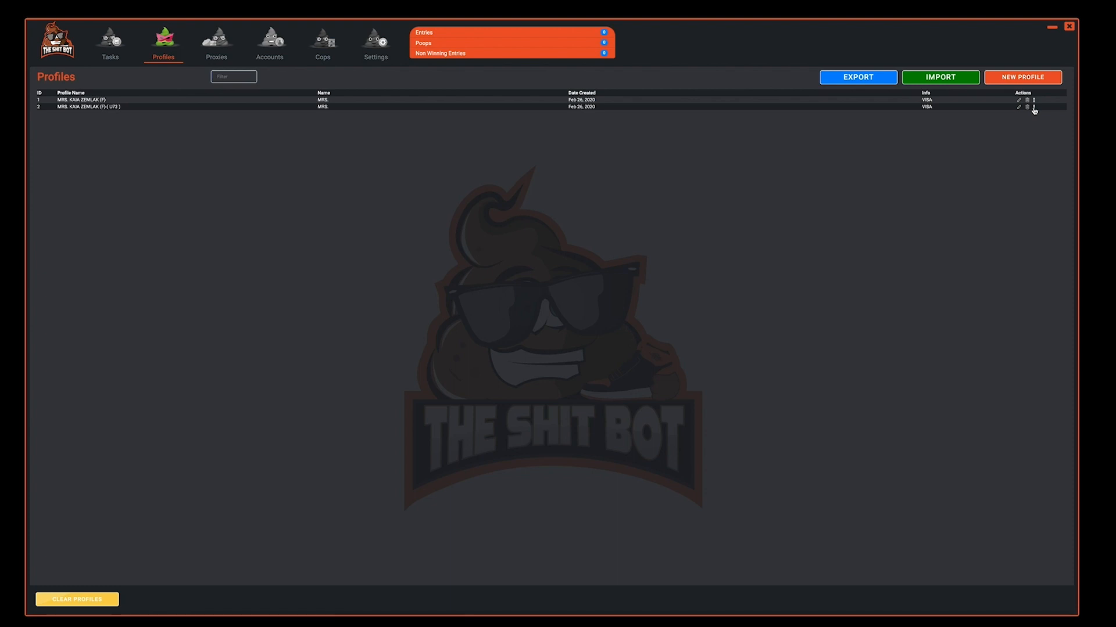
pyautogui.click(1034, 108)
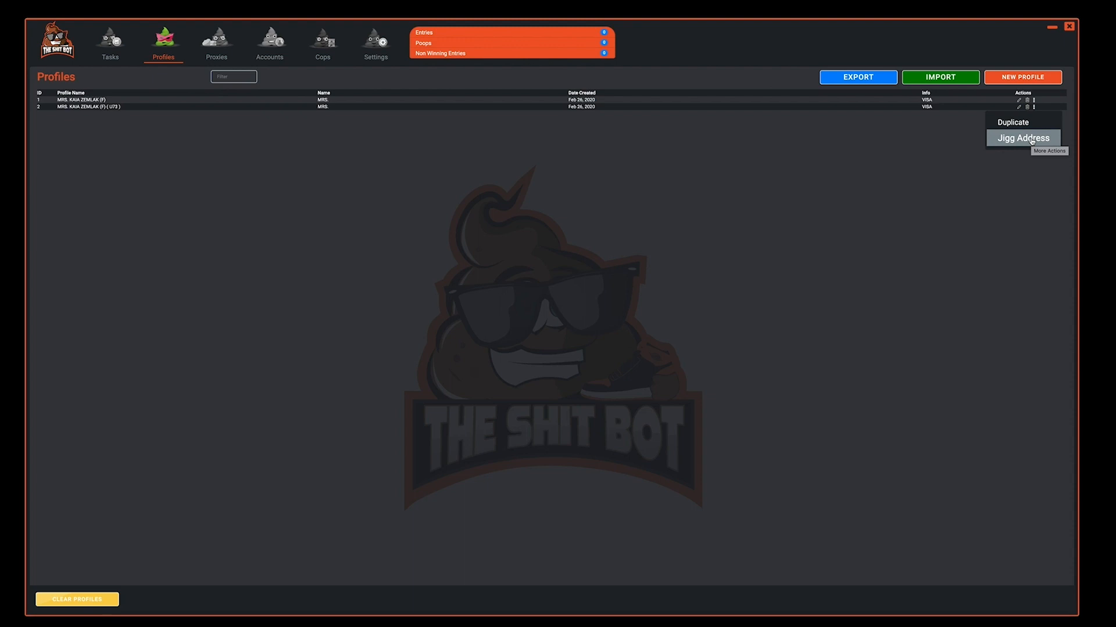
# Step: Jigg the duplicate's address into 3 copies with Random Name kept on and submit
pyautogui.click(1020, 137)
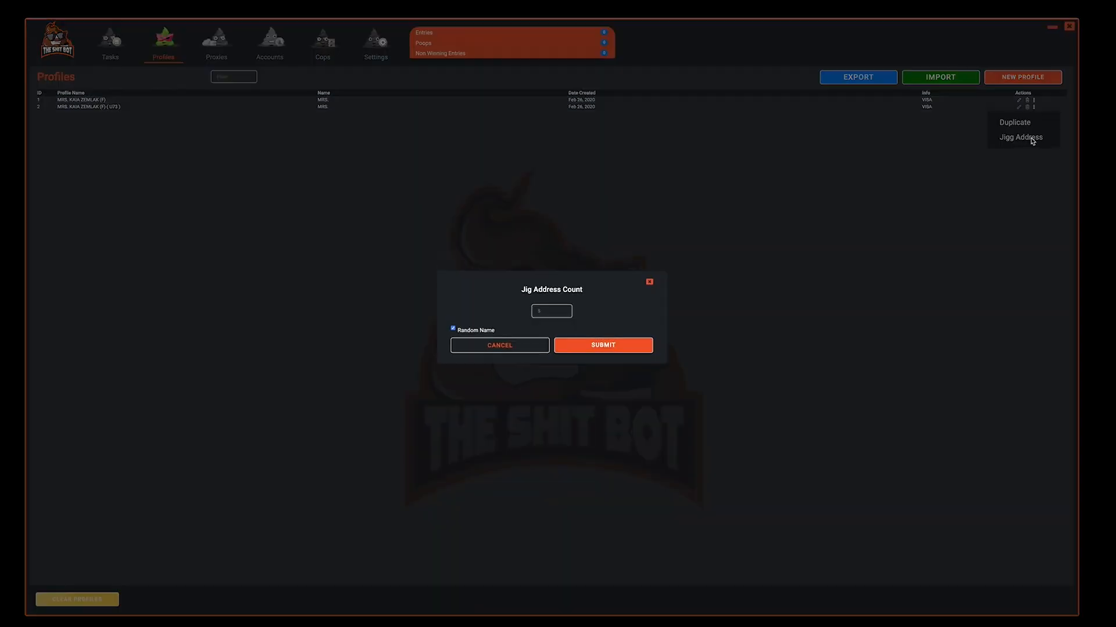
pyautogui.click(551, 311)
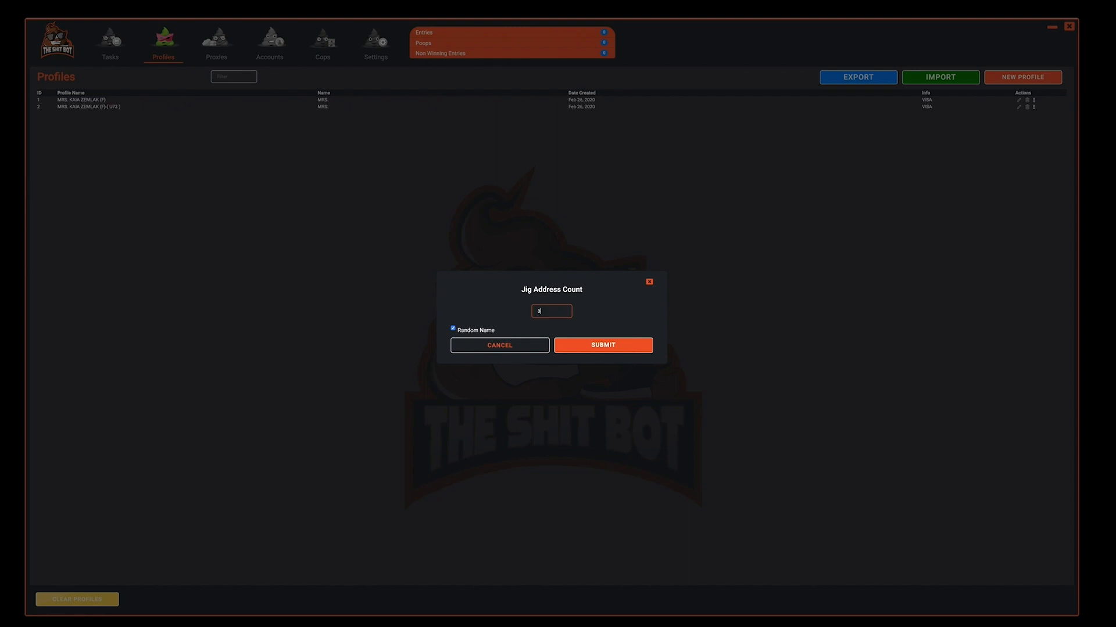
pyautogui.click(453, 328)
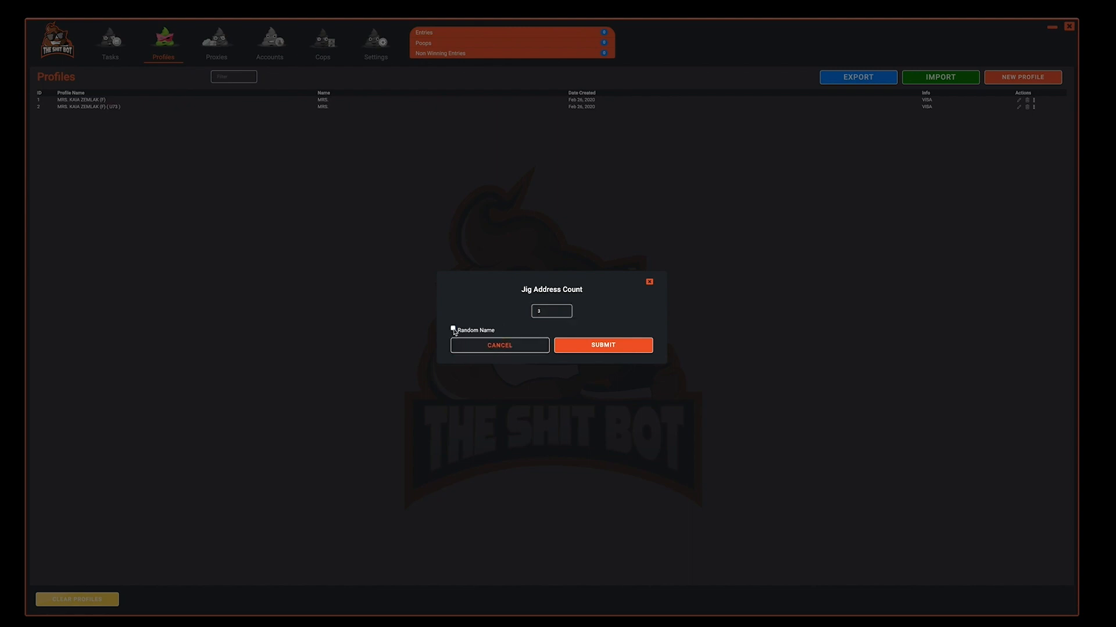
pyautogui.click(453, 330)
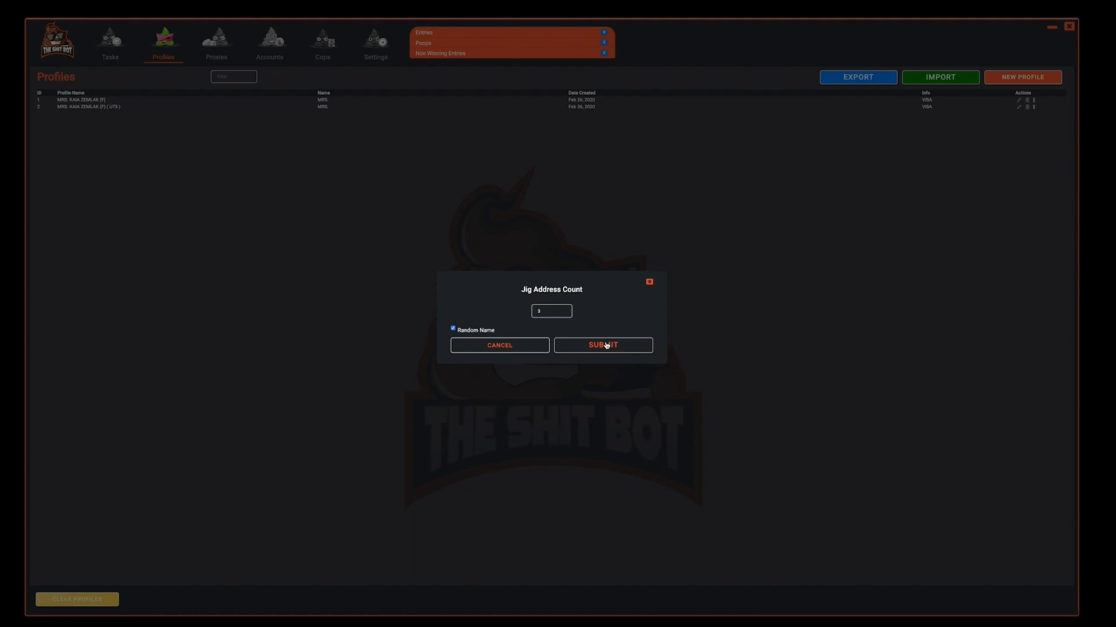
pyautogui.click(603, 345)
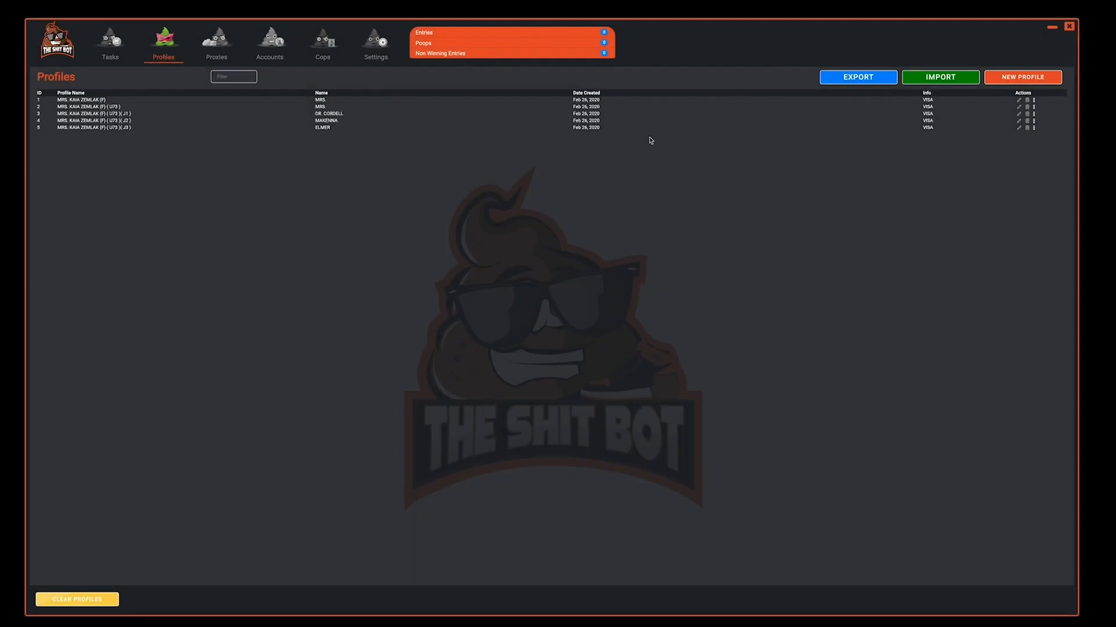